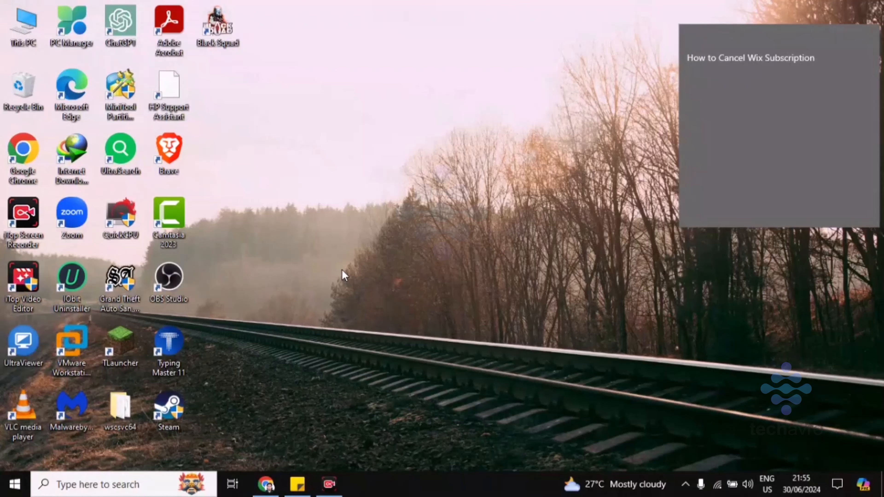
{"action": "mouse_move", "coordinate": [270, 427]}
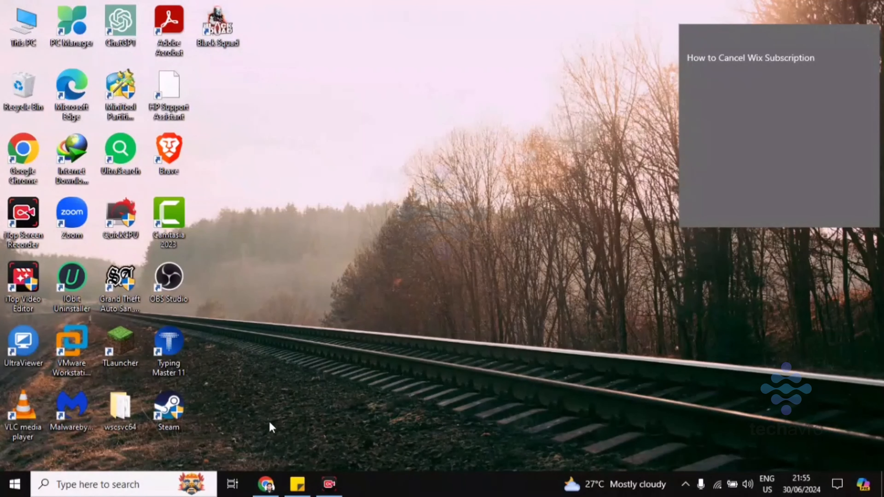
Show the account dropdown from the profile avatar on the Wix site dashboard
{"action": "left_click", "coordinate": [266, 484]}
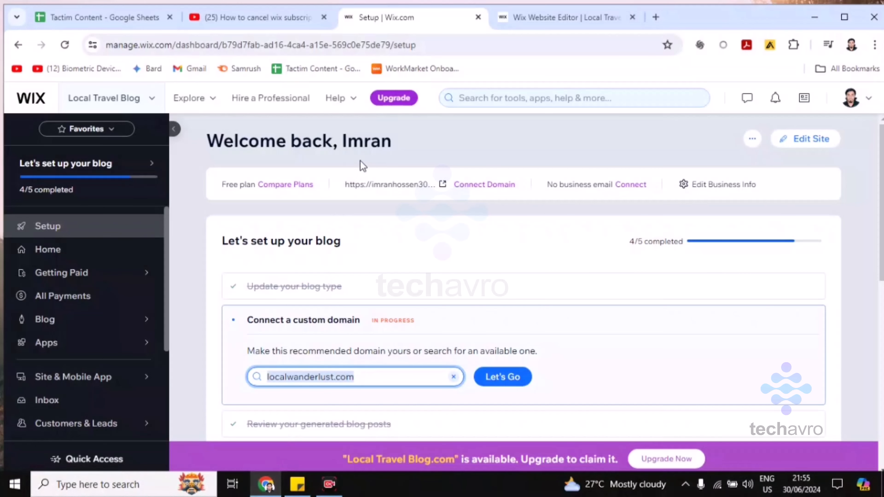
{"action": "mouse_move", "coordinate": [388, 293]}
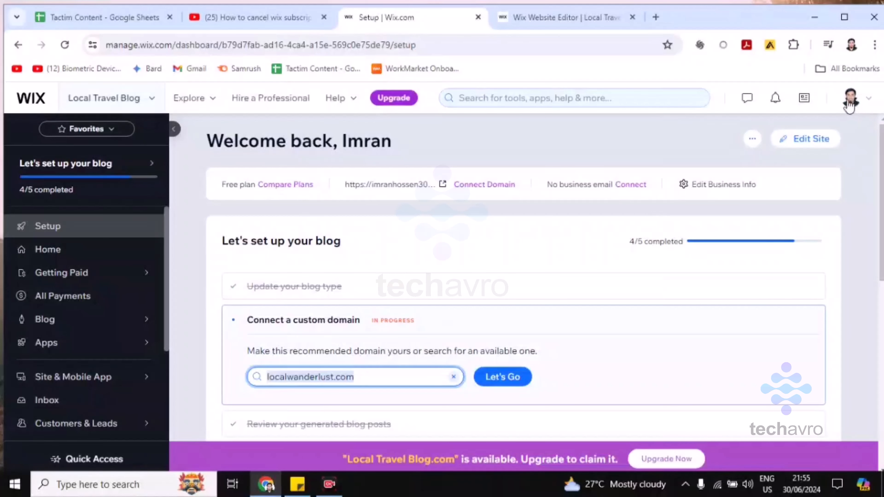
{"action": "left_click", "coordinate": [850, 98]}
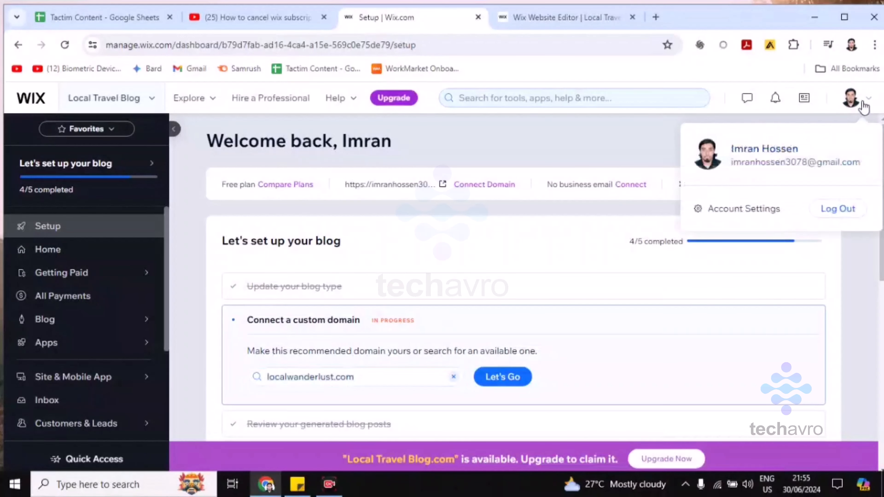
{"action": "mouse_move", "coordinate": [746, 209]}
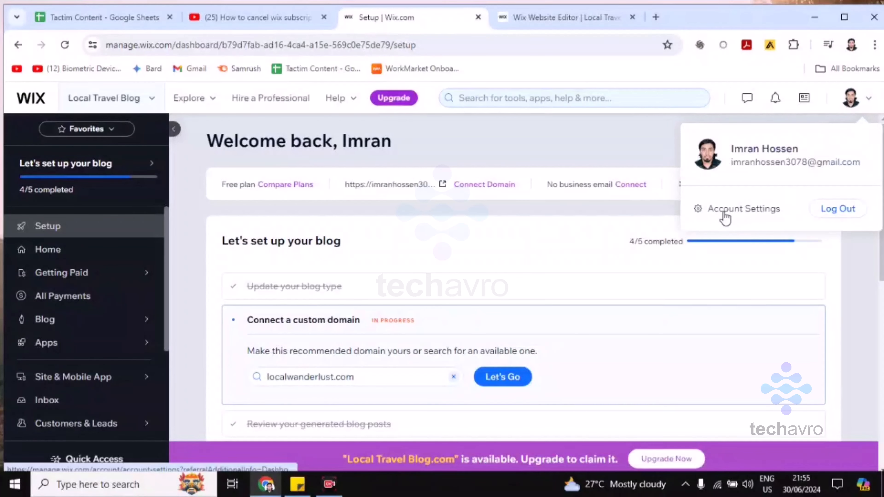
Navigate through Account Settings to the Premium Subscriptions page in the sidebar
{"action": "left_click", "coordinate": [744, 208]}
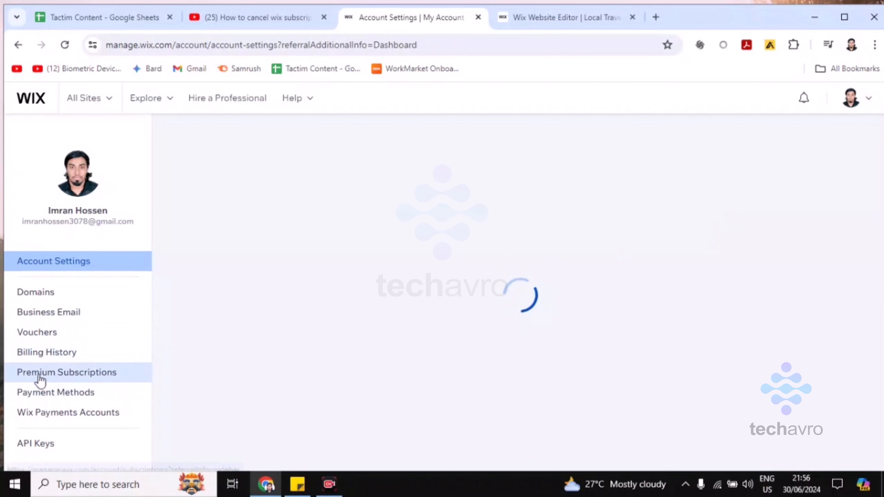
{"action": "left_click", "coordinate": [67, 372]}
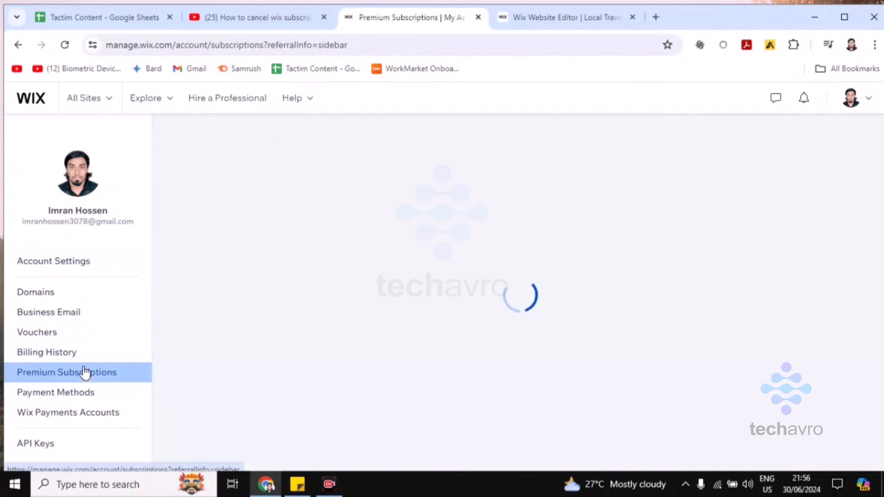
{"action": "left_click", "coordinate": [66, 372]}
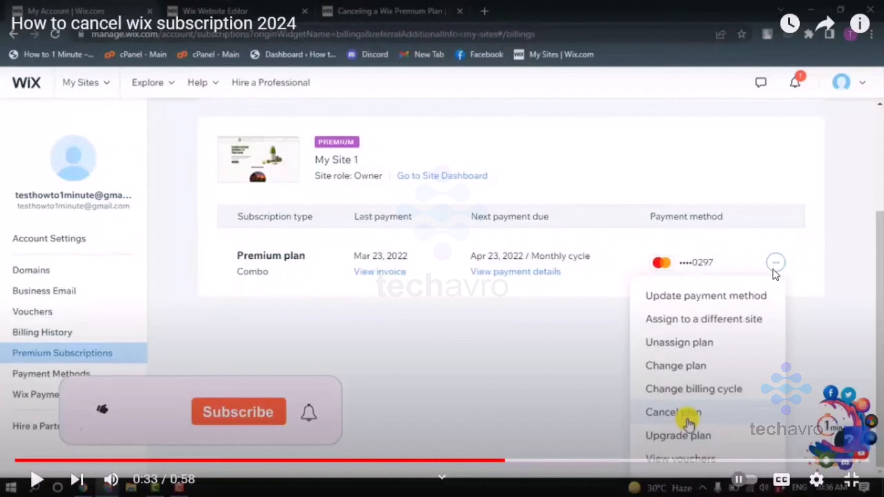
{"action": "mouse_move", "coordinate": [666, 403]}
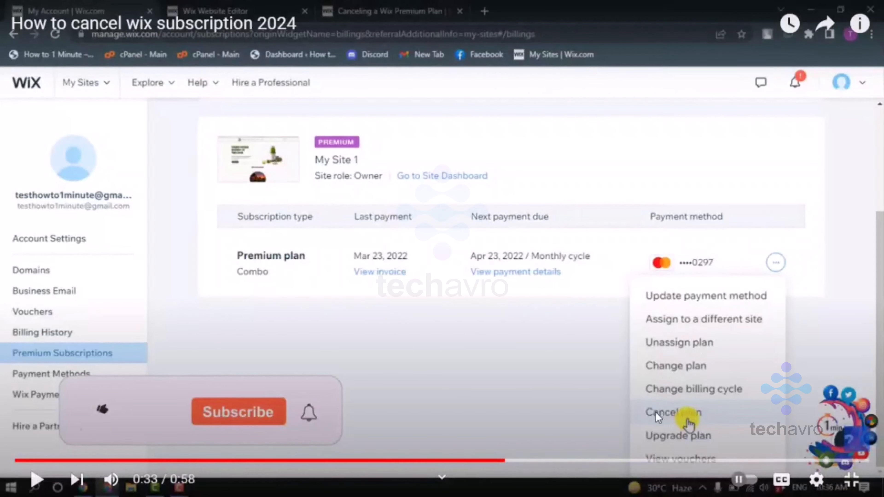
{"action": "mouse_move", "coordinate": [504, 264]}
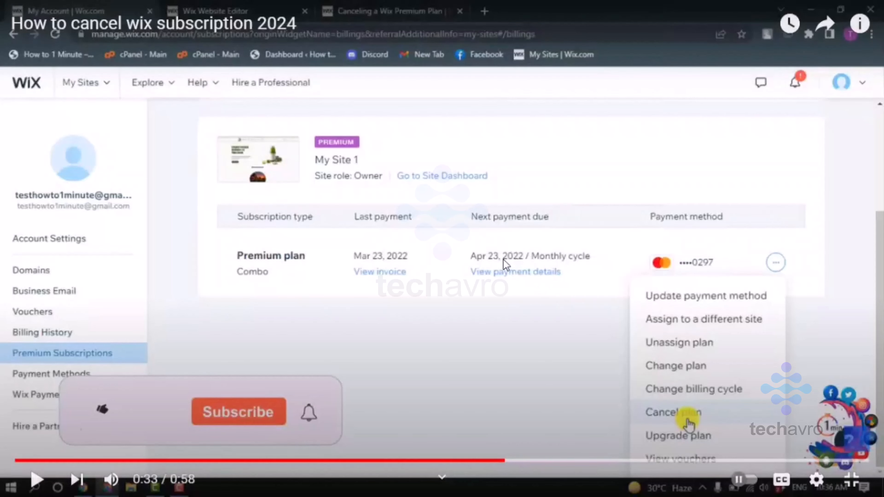
{"action": "mouse_move", "coordinate": [597, 300]}
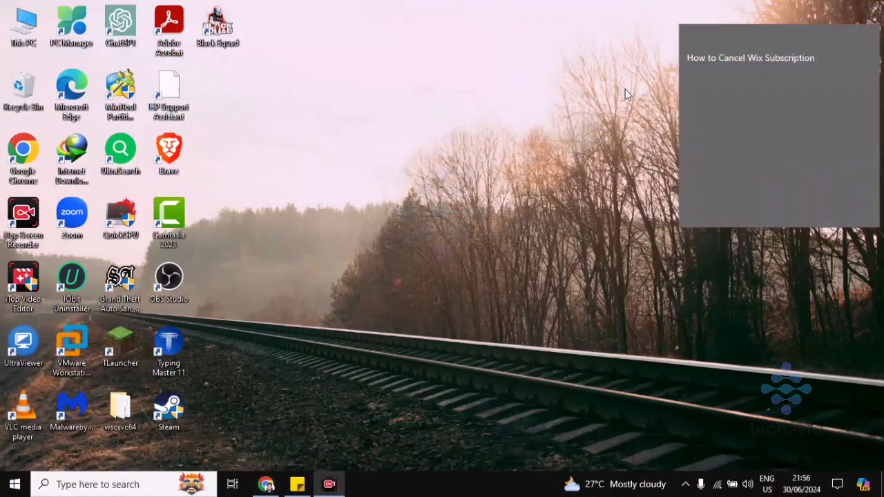
{"action": "mouse_move", "coordinate": [570, 110]}
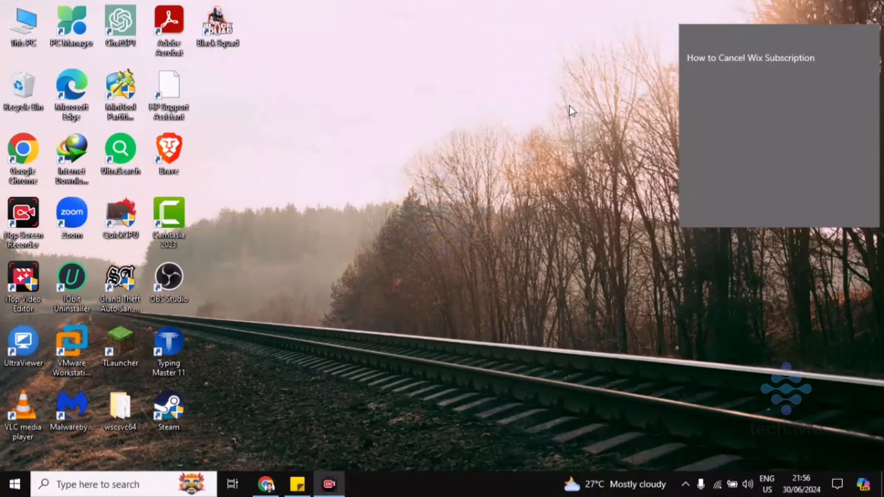
{"action": "mouse_move", "coordinate": [646, 441]}
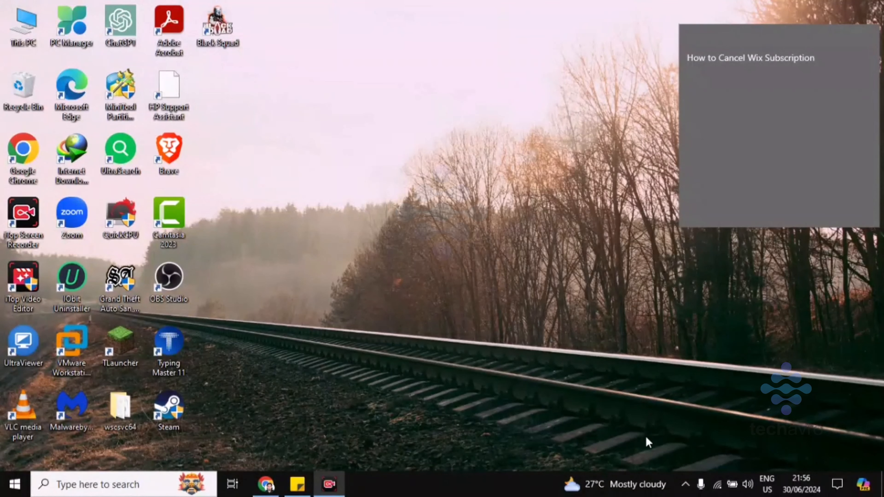